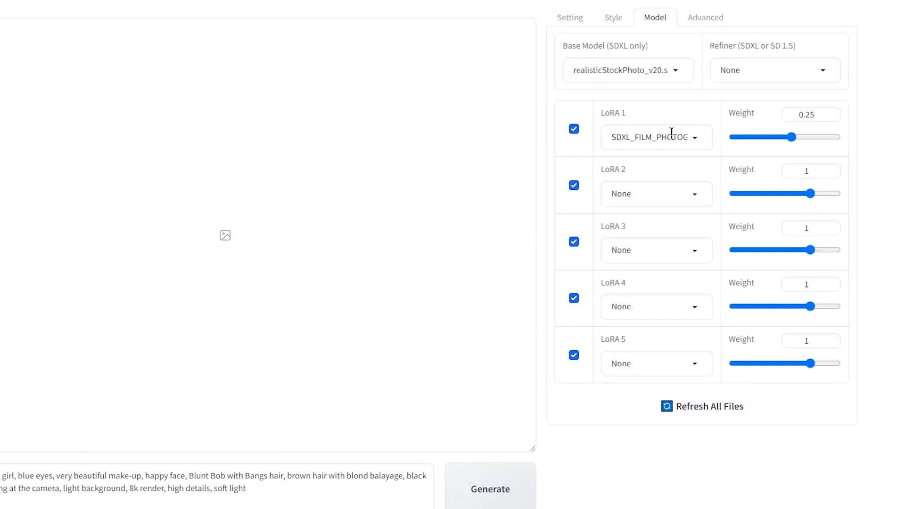
Weight 'very beautiful make-up' as '(very beautiful make-up:1.2)' in the portrait prompt
left_click(613, 17)
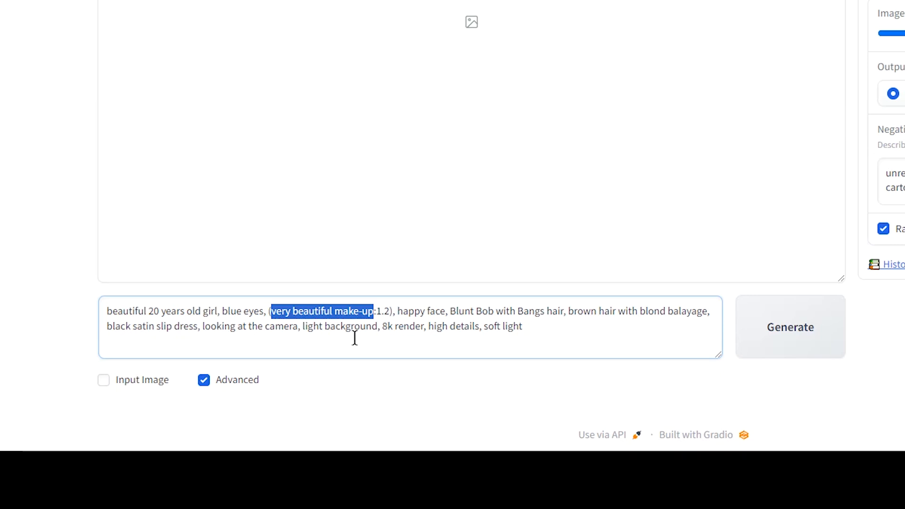
left_click(203, 326)
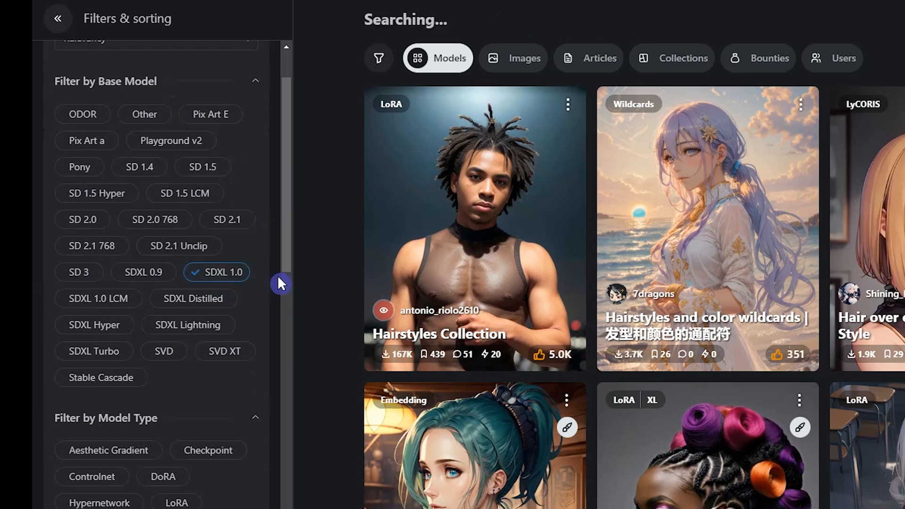
Filter the Civitai hairstyle search to SDXL 1.0 base models
left_click(176, 225)
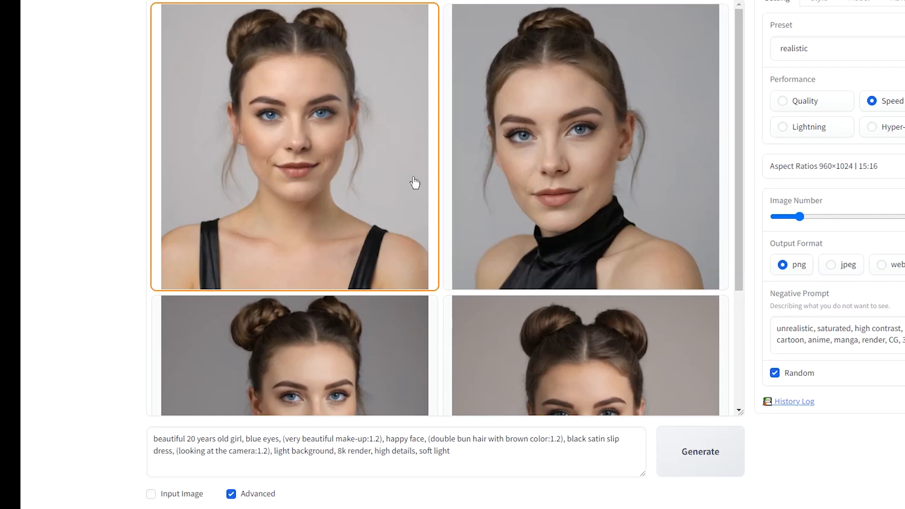
Generate with '(double bun hair with brown color:1.2)' and '(looking at the camera:1.2)' in the prompt
left_click(603, 27)
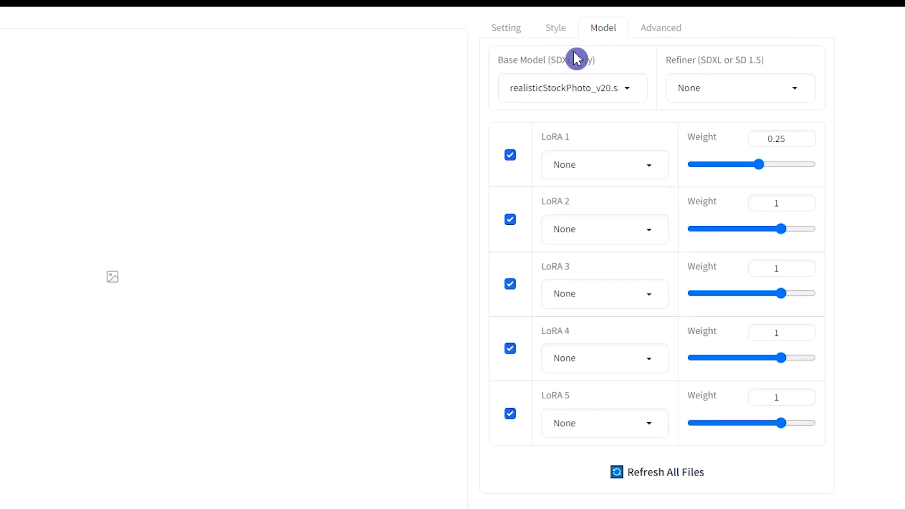
scroll("down", 3)
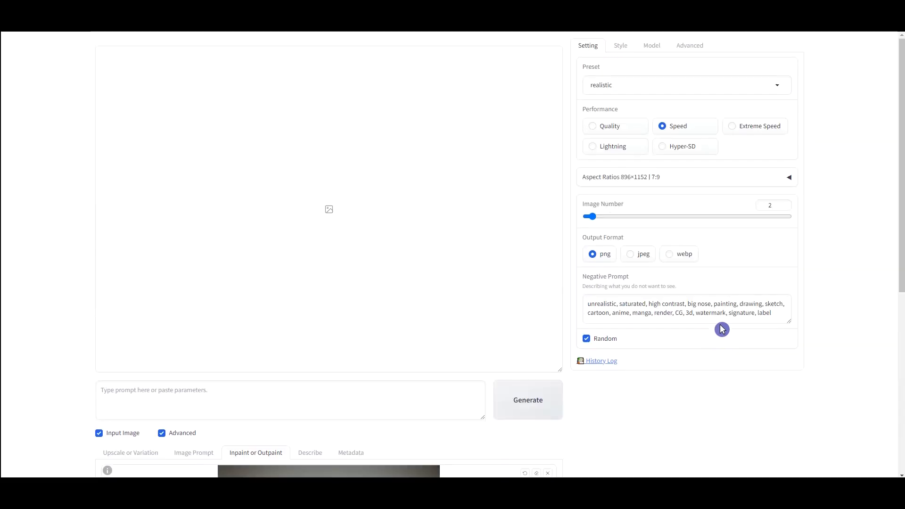
Scroll down to the Inpaint or Outpaint image area to mask the woman's hair
scroll("down", 3)
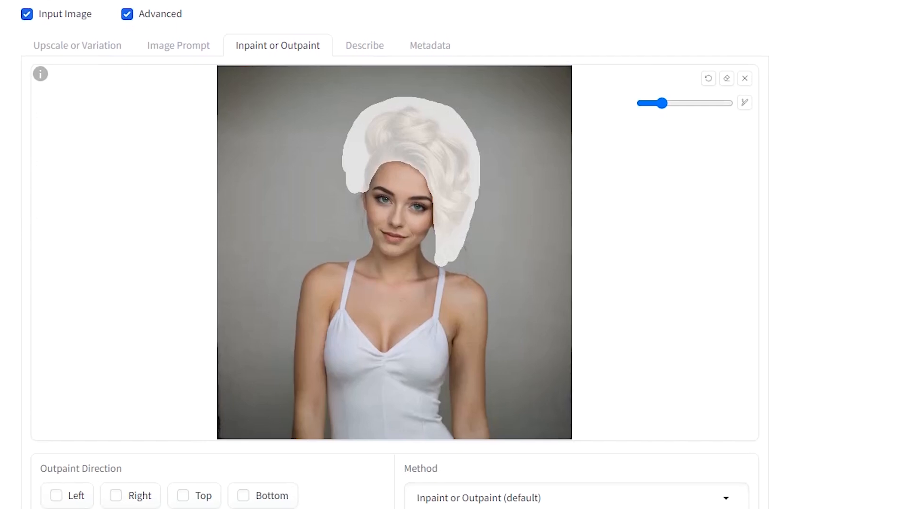